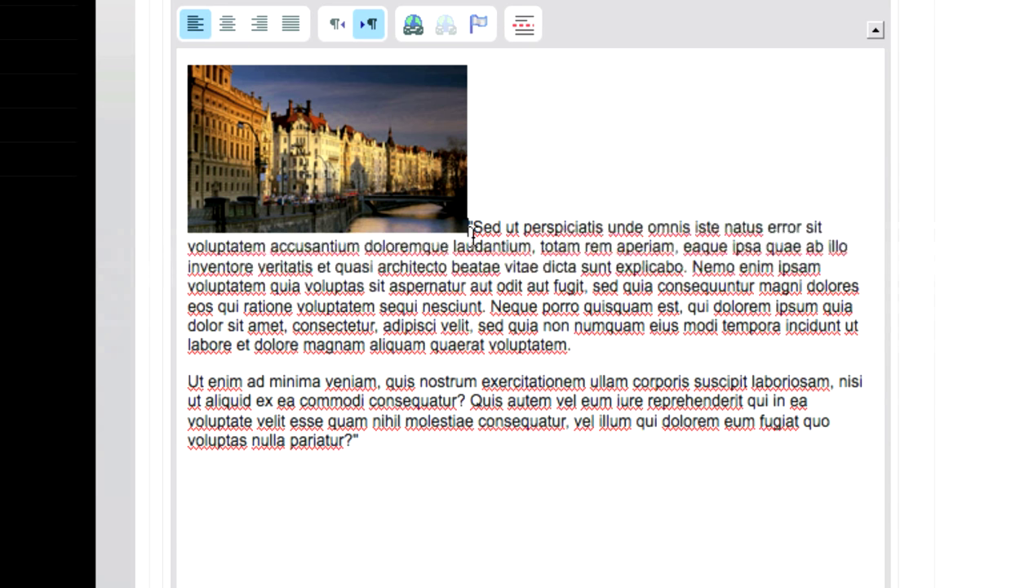
mouse_move(392, 183)
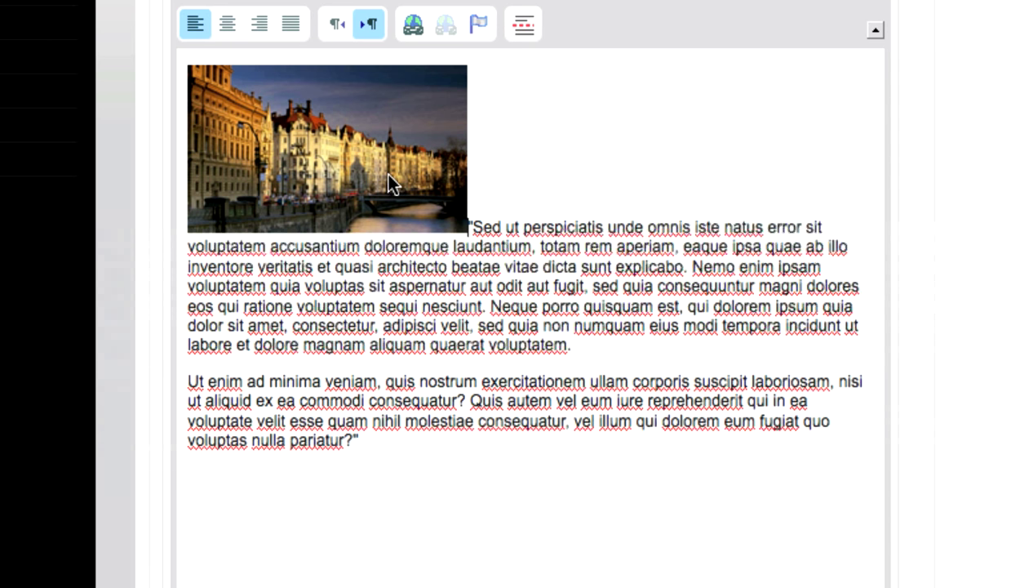
- Bring up Image Properties for the photo above the paragraph via its context menu
right_click(391, 180)
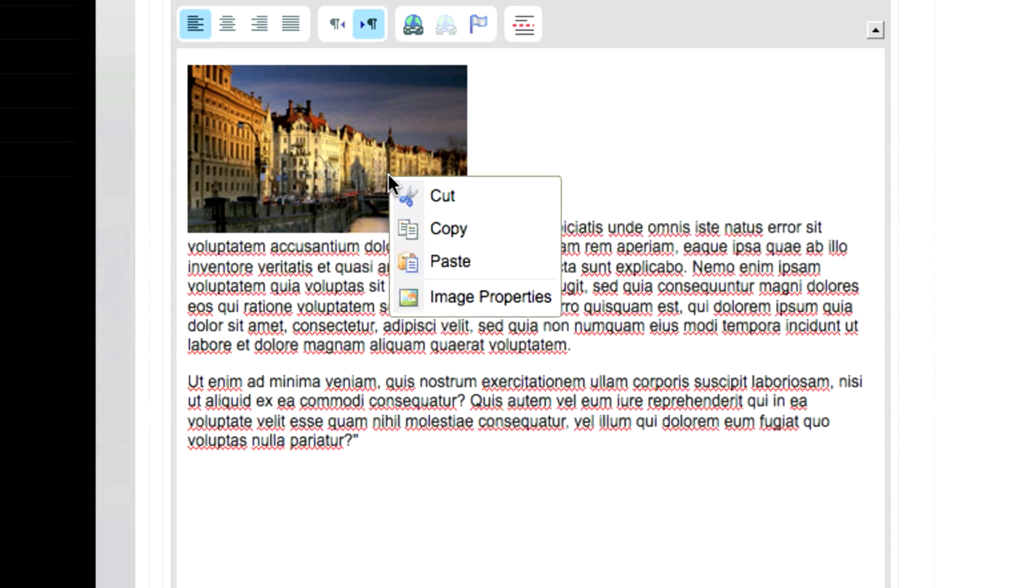
mouse_move(470, 261)
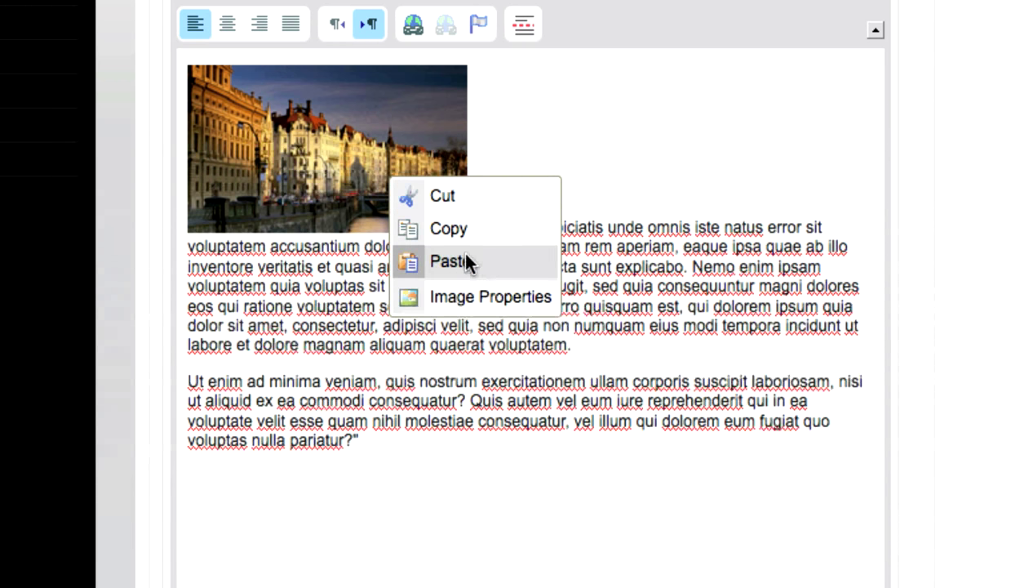
mouse_move(490, 297)
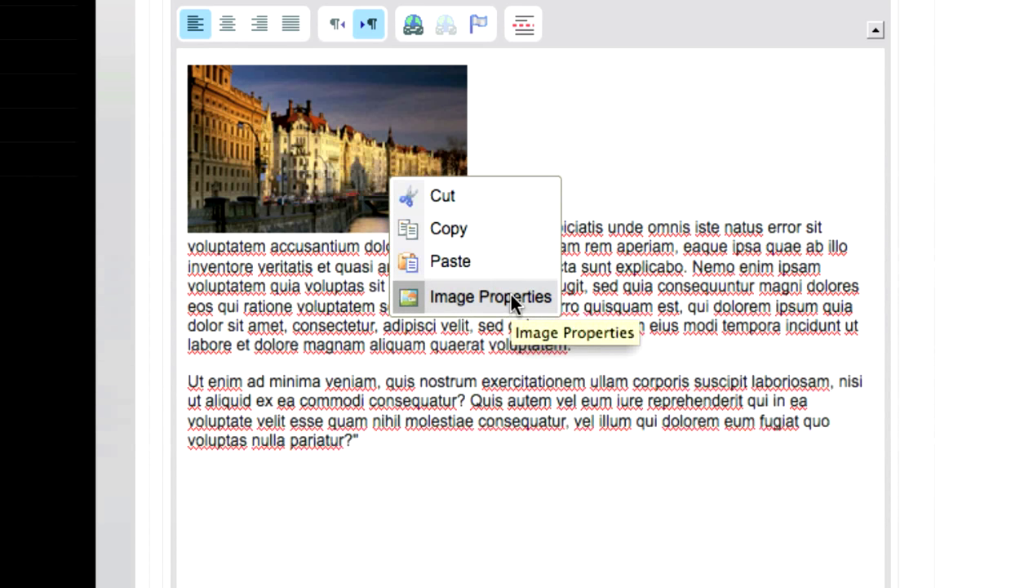
left_click(490, 297)
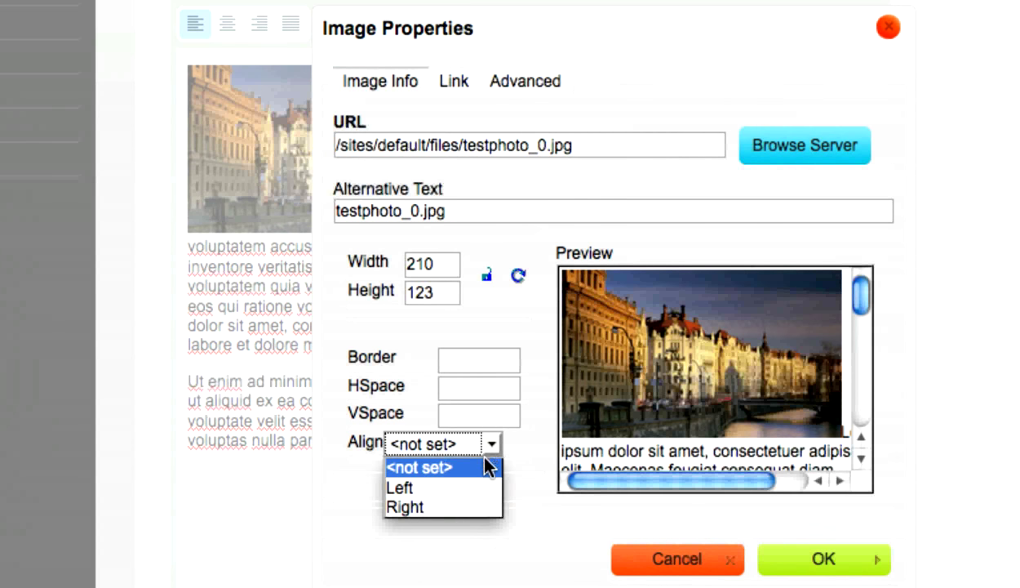
- Set the photo's Align to Right and confirm with OK so text wraps around it
left_click(405, 506)
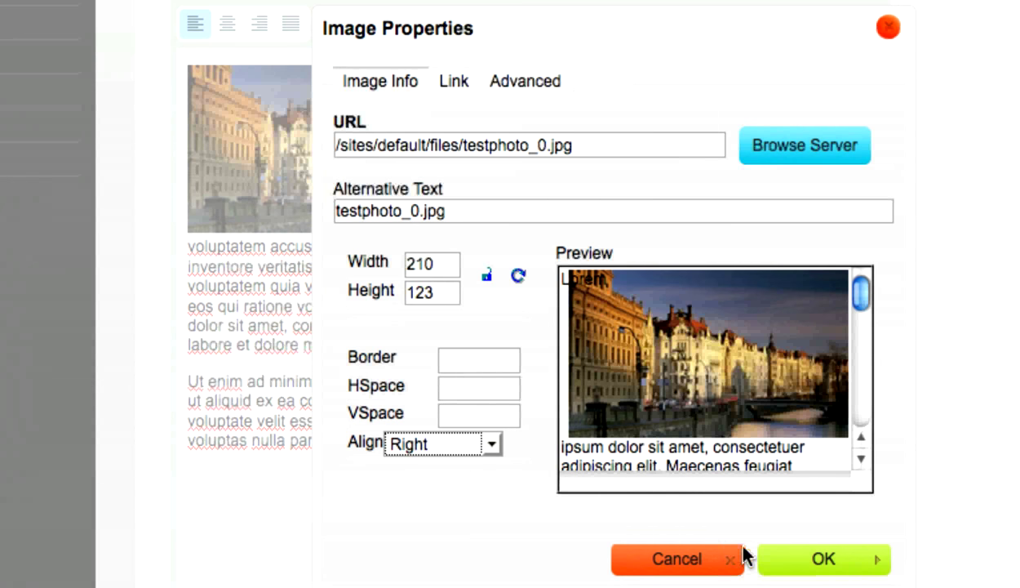
left_click(823, 558)
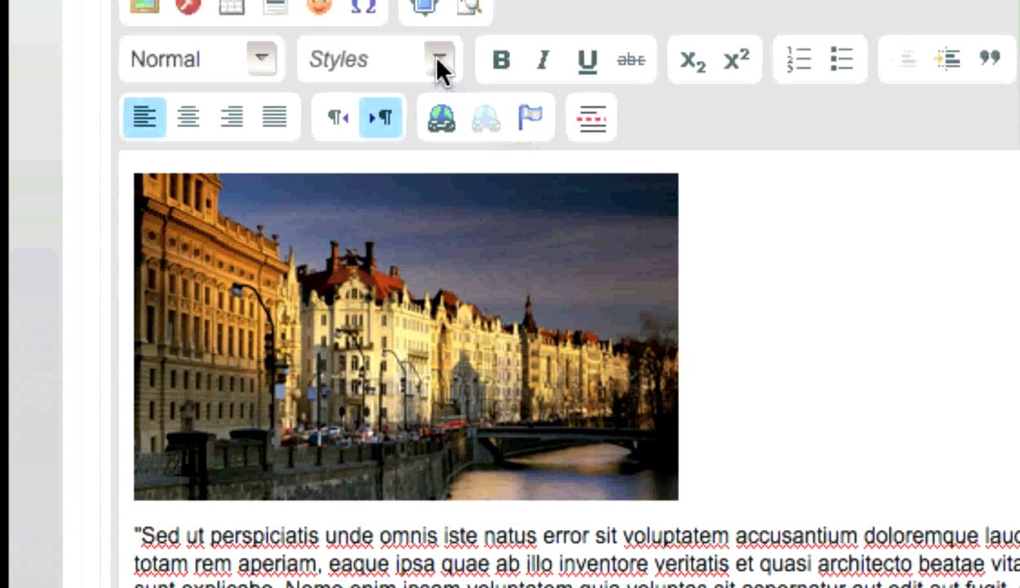
left_click(441, 59)
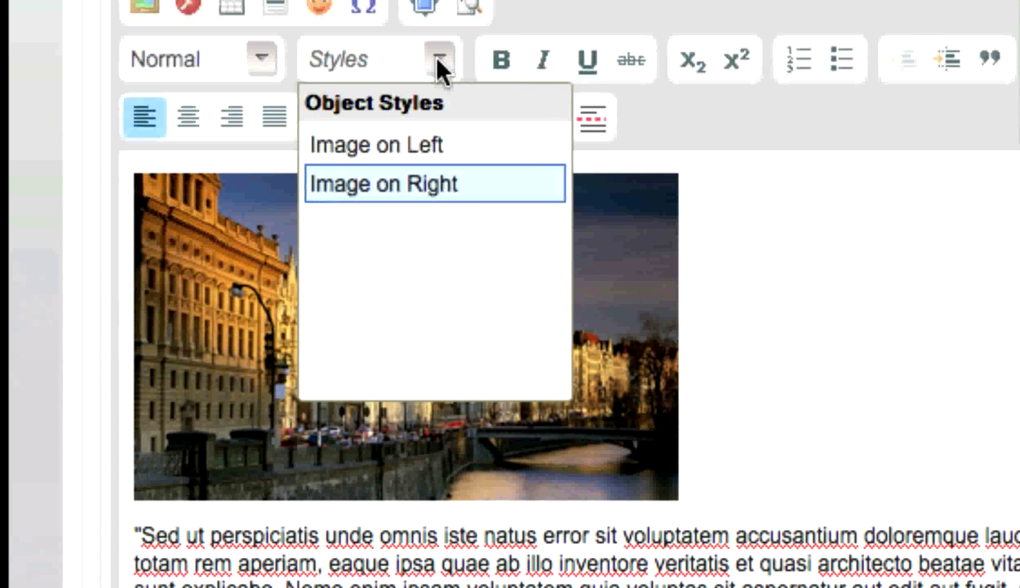
left_click(382, 183)
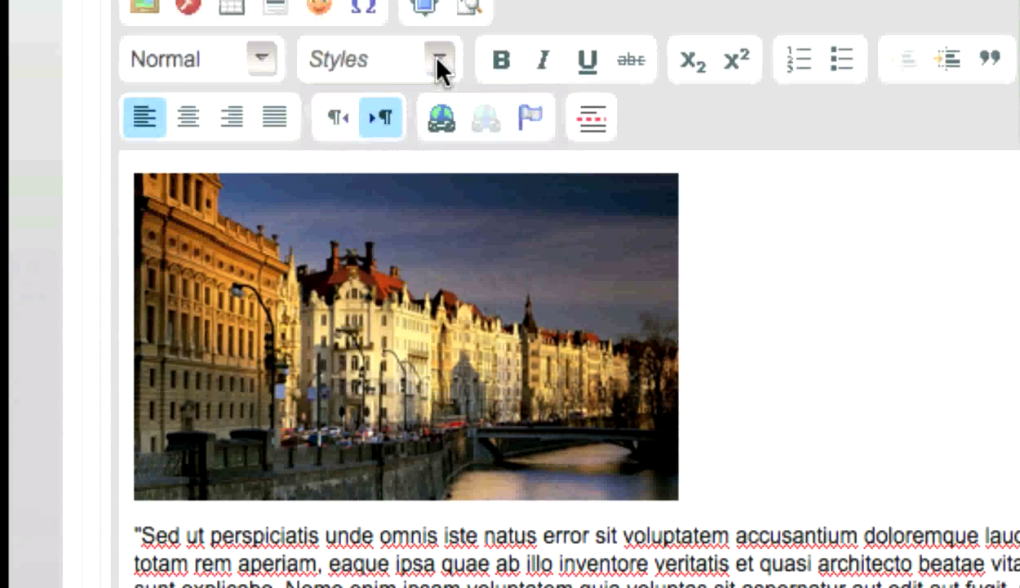
left_click(406, 336)
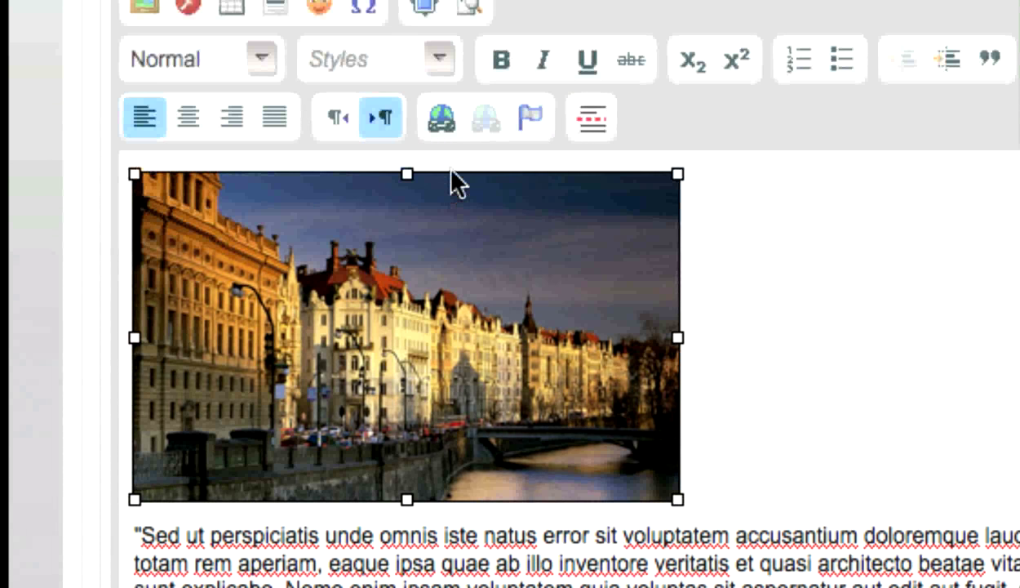